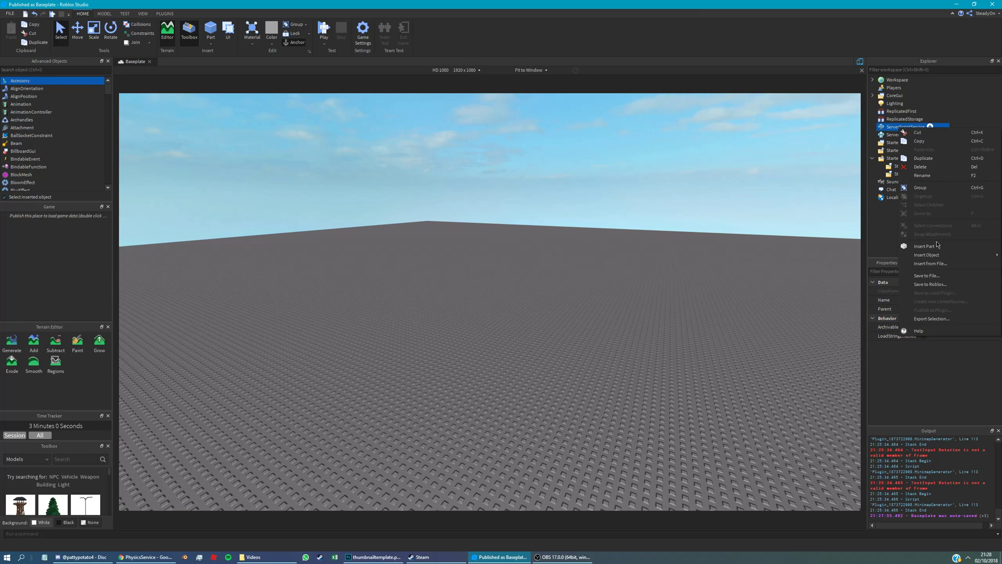
# Insert a new Script into ServerScriptService and open it in the editor
pyautogui.click(927, 254)
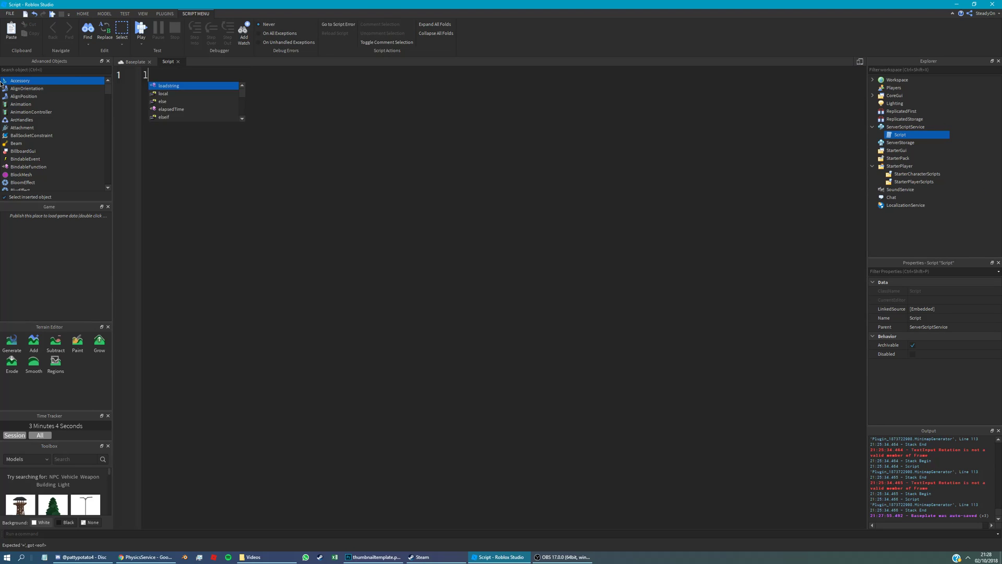
# Declare local PhysicsService = game:GetService("PhysicsService")
pyautogui.write('local PhysicsService  =')
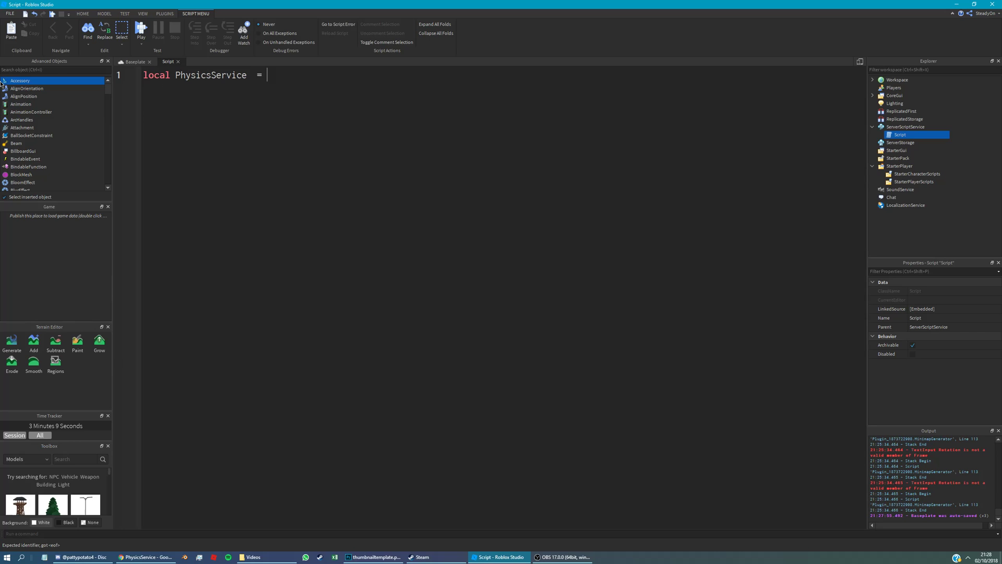
pyautogui.write('game')
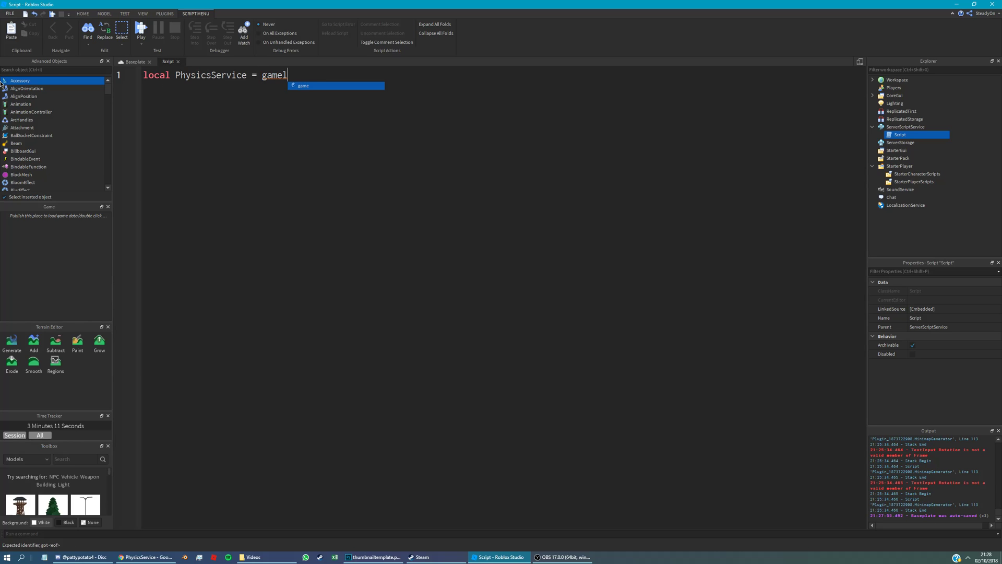
pyautogui.write(':GetService("')
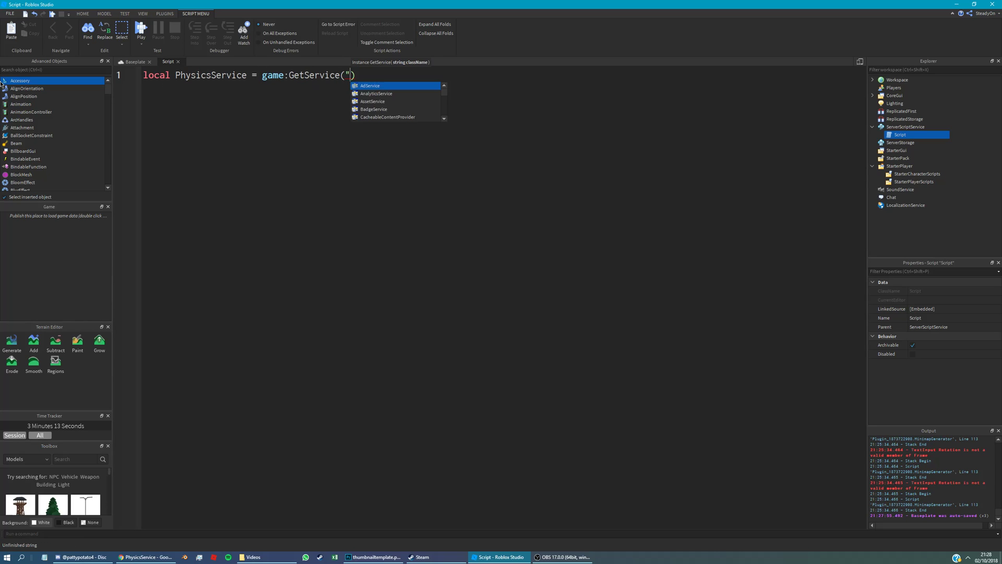
pyautogui.write('PhysicsService')
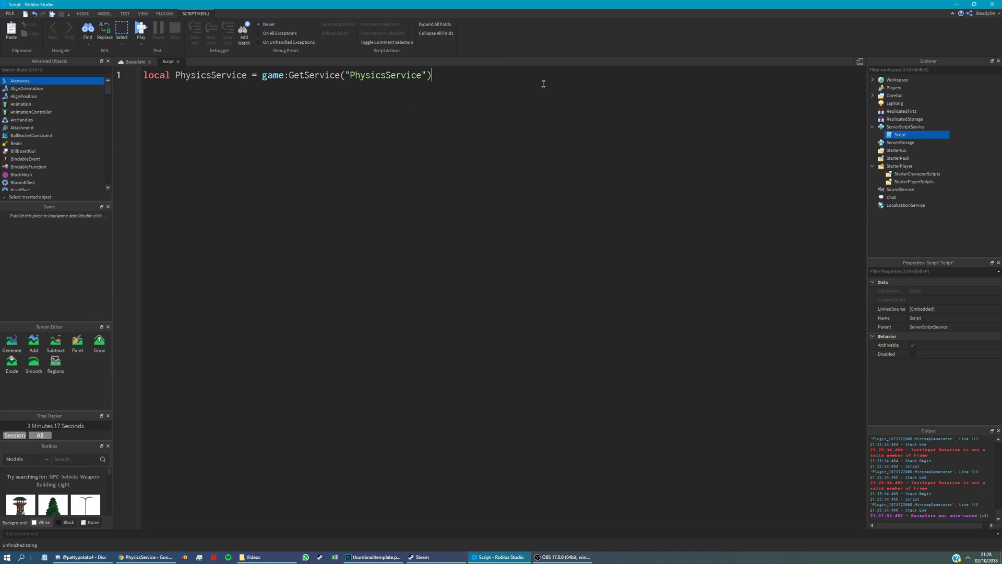
# Declare local players = PhysicsService:CreateCollisionGroup("Players")
pyautogui.write('local players')
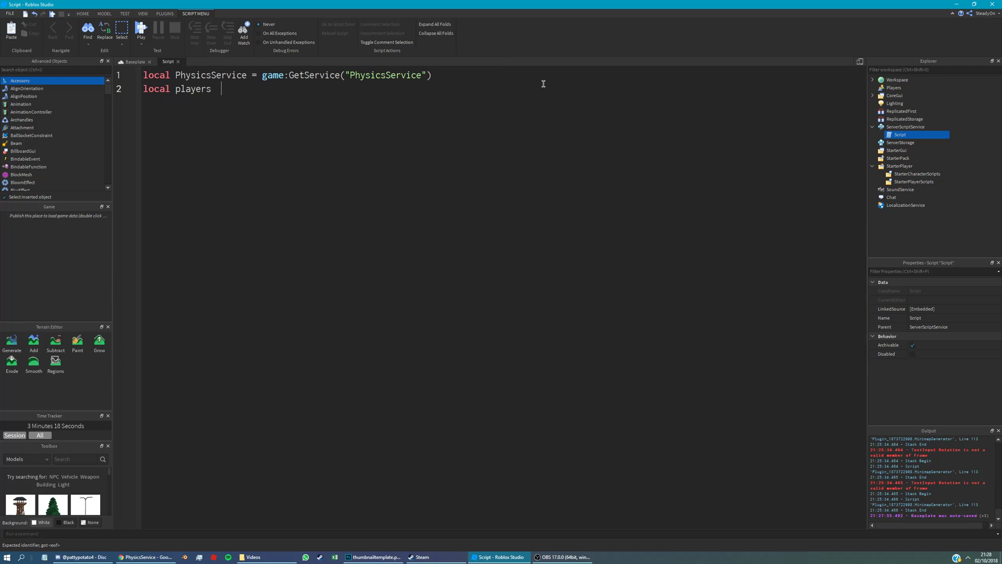
pyautogui.write('= PhysicsService:CreateCollisionGroup(""')
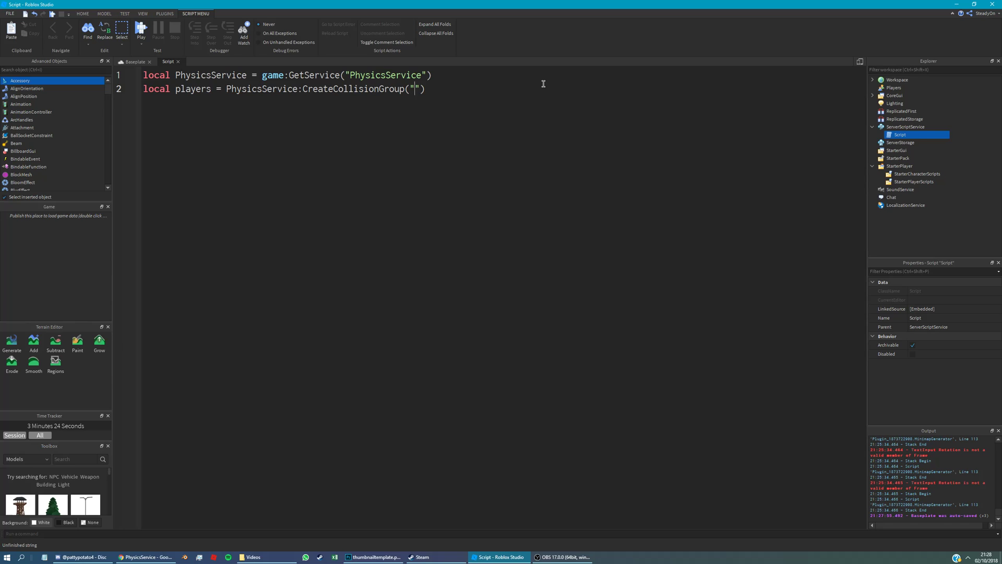
pyautogui.write('Players')
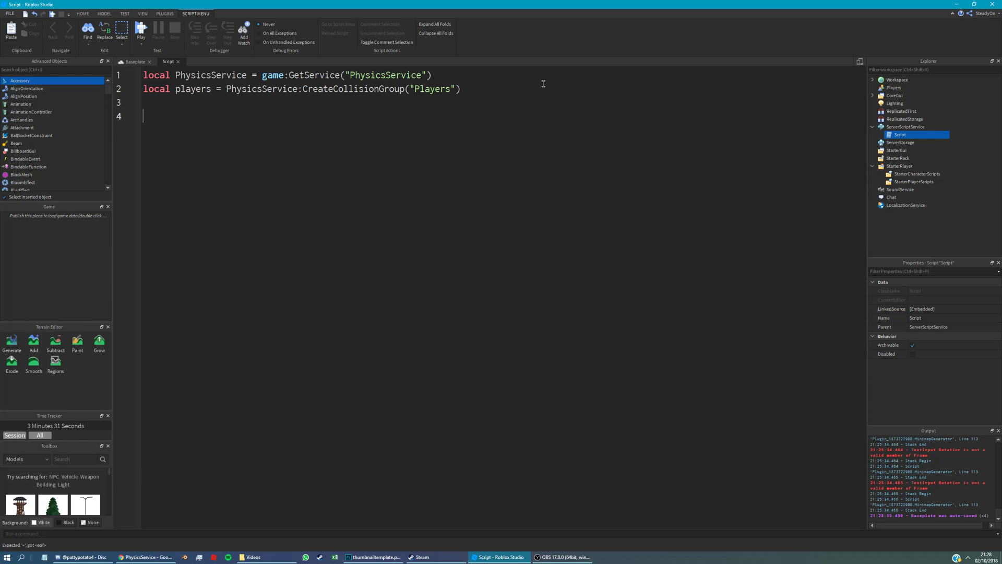
# Add PhysicsService:CollisionGroupSetCollidable("Players", "Players", false)
pyautogui.write('PhysicsService:')
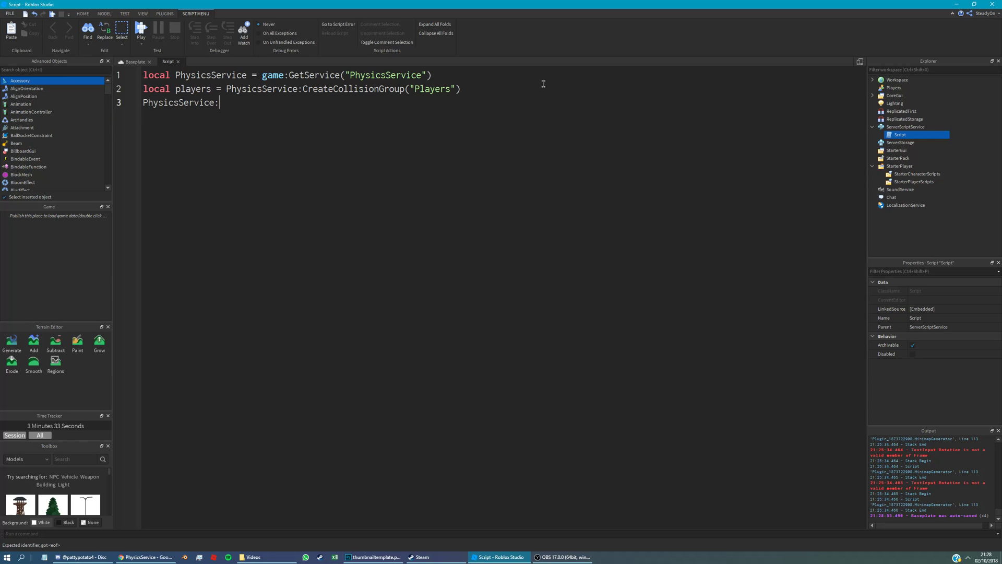
pyautogui.write('CollisionGroupSetCollidable(""')
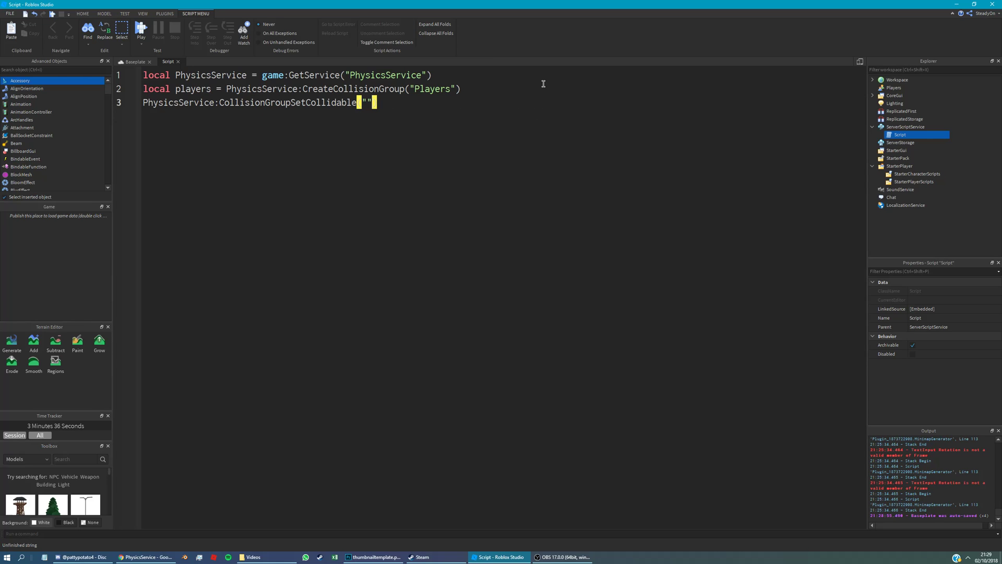
pyautogui.write('Players')
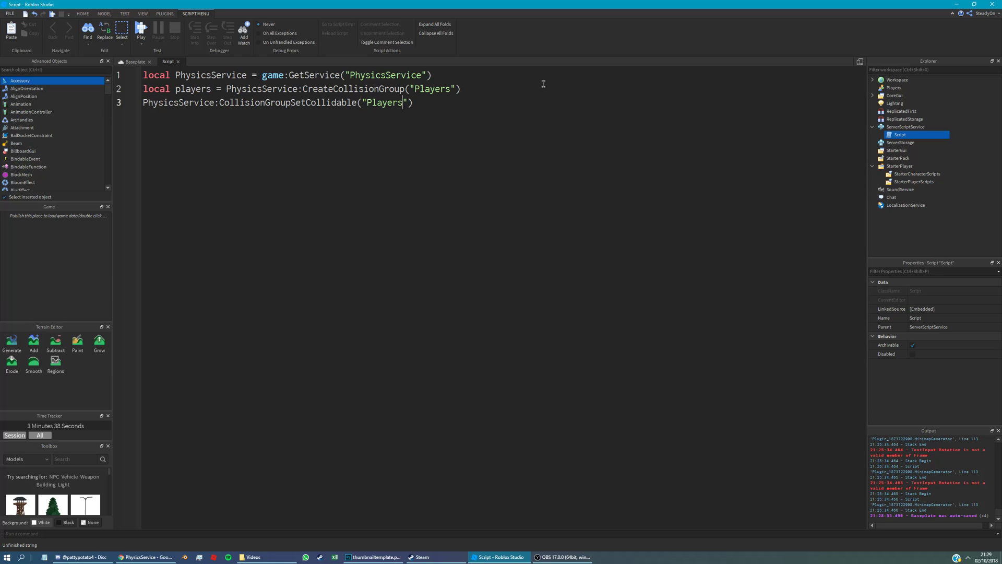
pyautogui.write(', "Players", false')
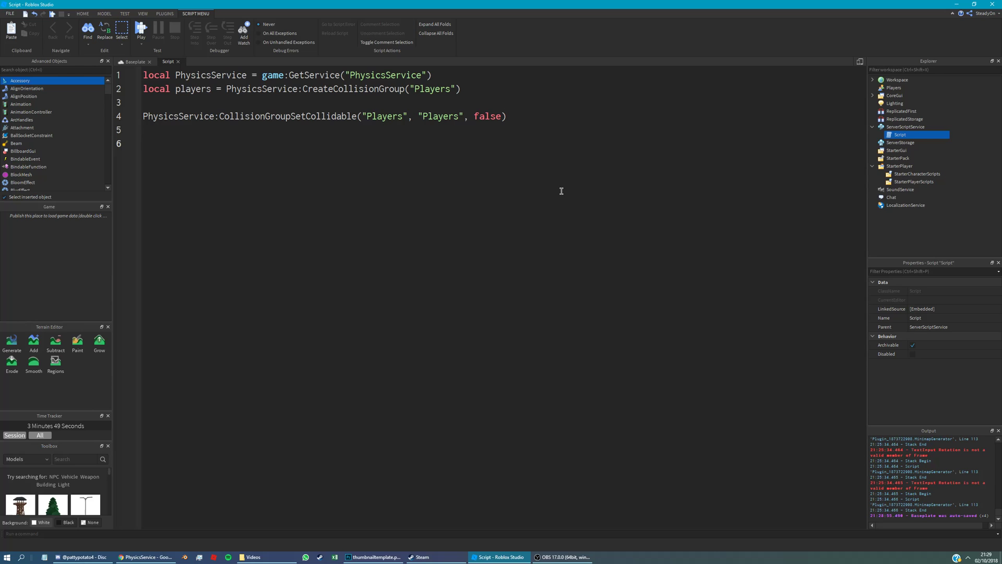
# Connect a function(plr) to game.Players.PlayerAdded
pyautogui.write('gam')
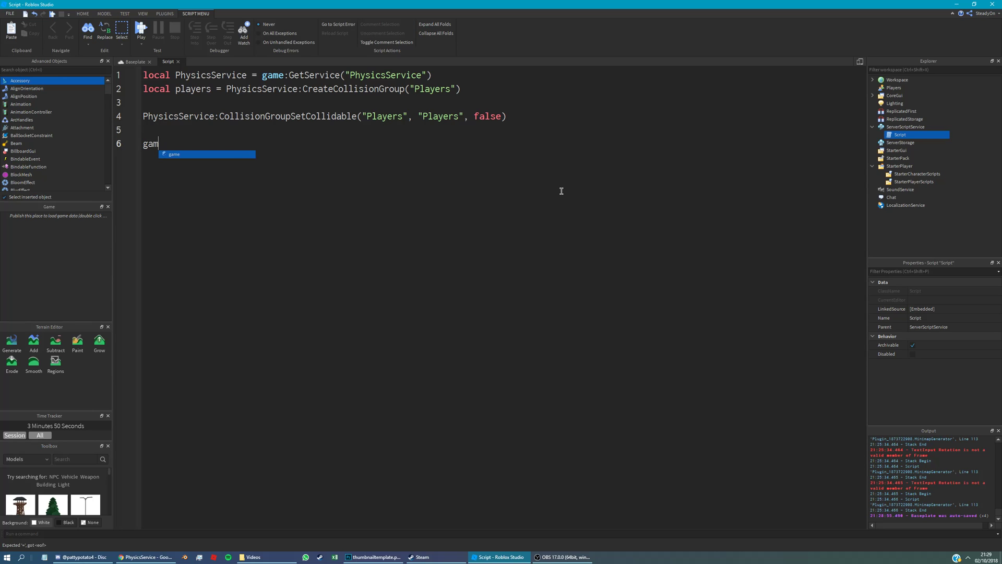
pyautogui.write('.Players.PlayerAdded')
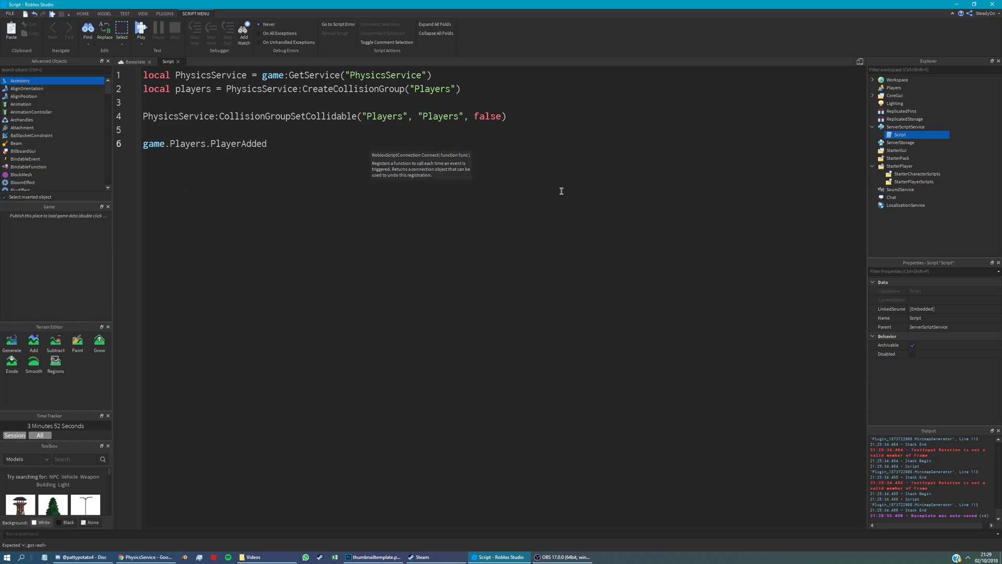
pyautogui.write(':Connect(function(')
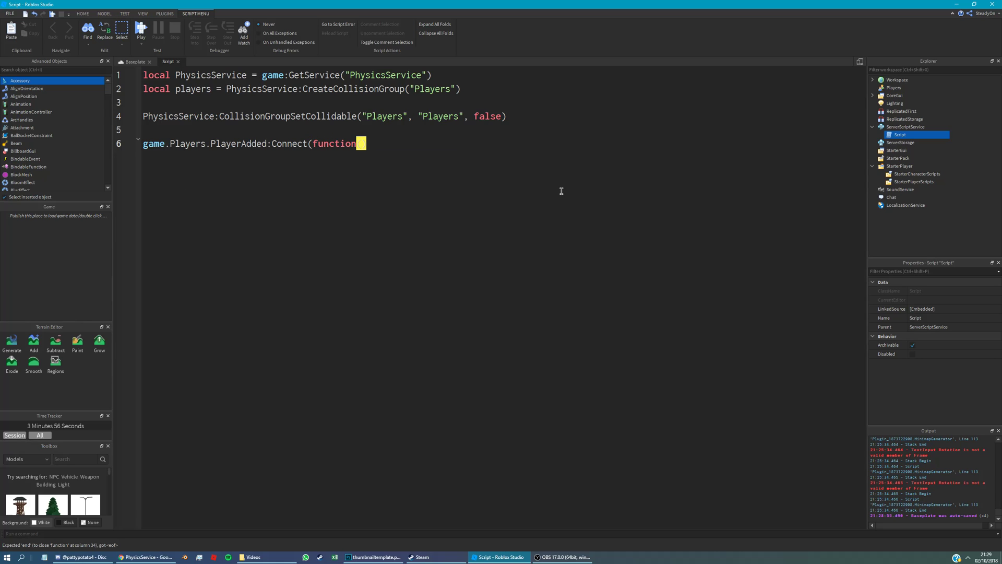
pyautogui.write('plr)')
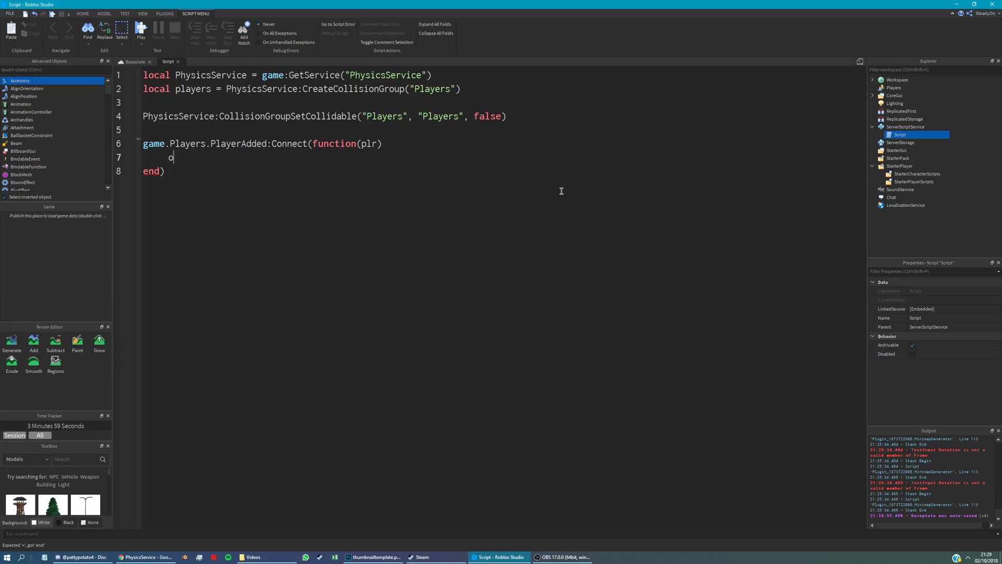
# Inside it, connect a function(char) to plr.CharacterAdded
pyautogui.write('lr.CharacterAdd')
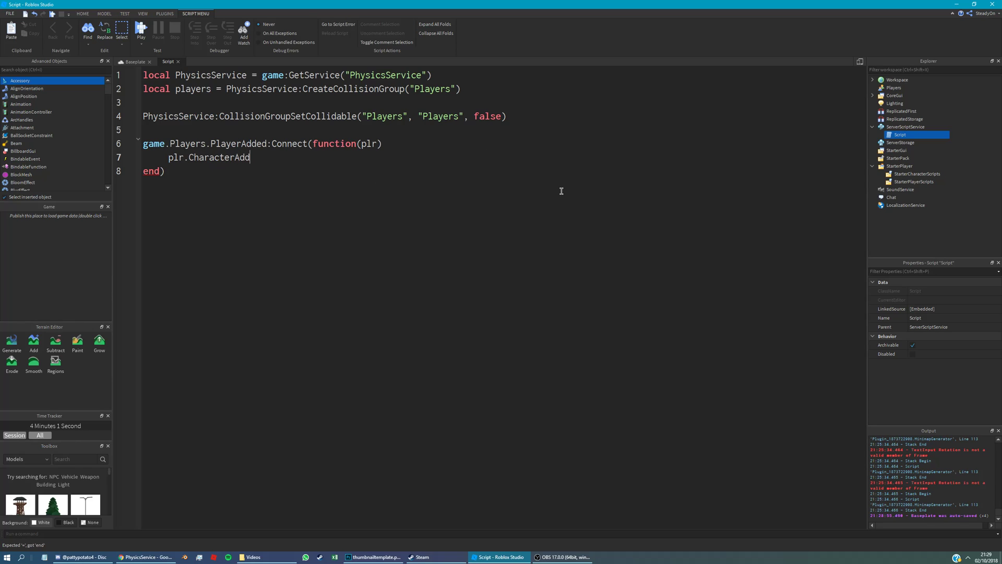
pyautogui.write('ed:Con')
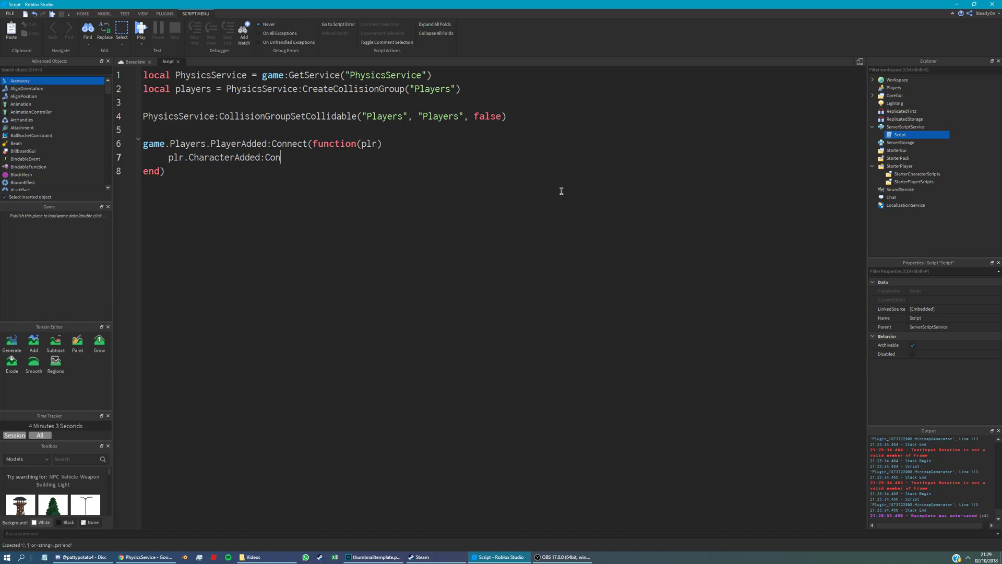
pyautogui.write('(function(cha')
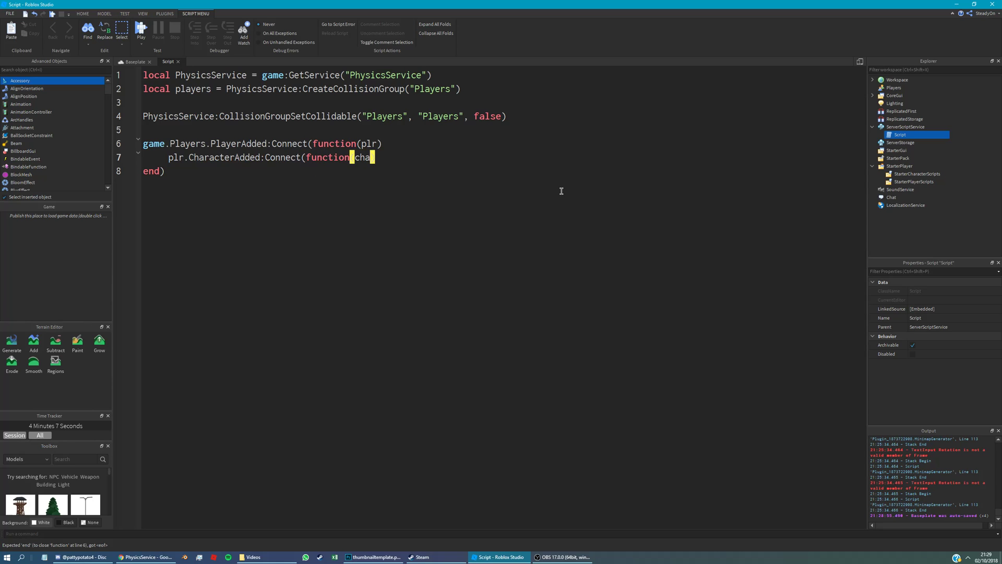
pyautogui.write(')')
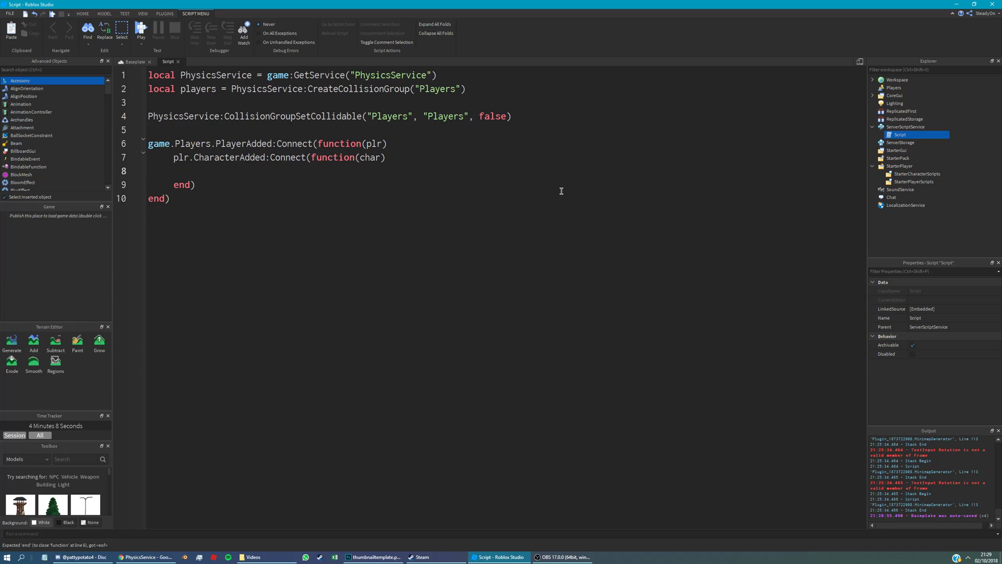
# Add repeat wait(1) until char:WaitForChild("Humanoid") inside the handler
pyautogui.write('repeat wait()')
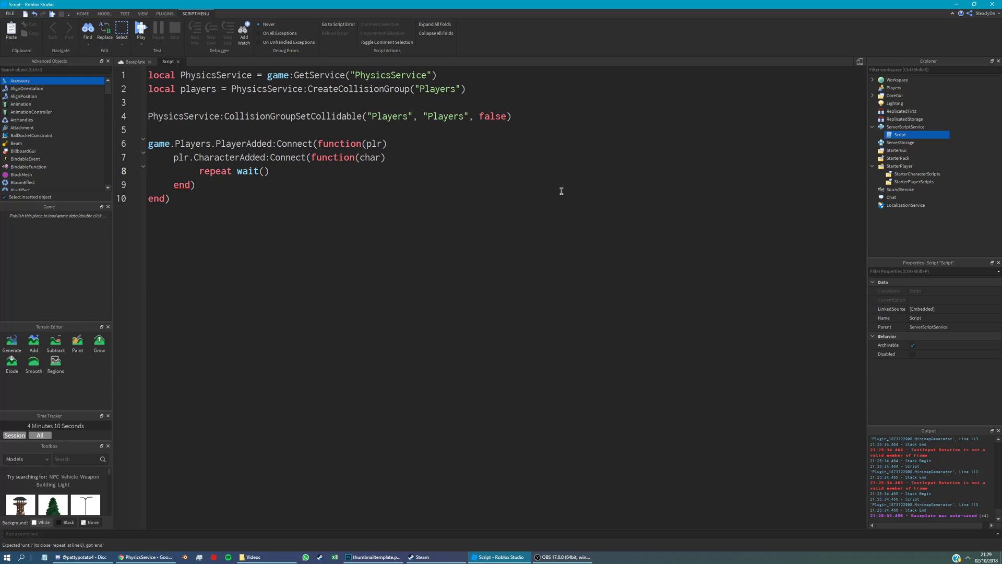
pyautogui.write('(1) until')
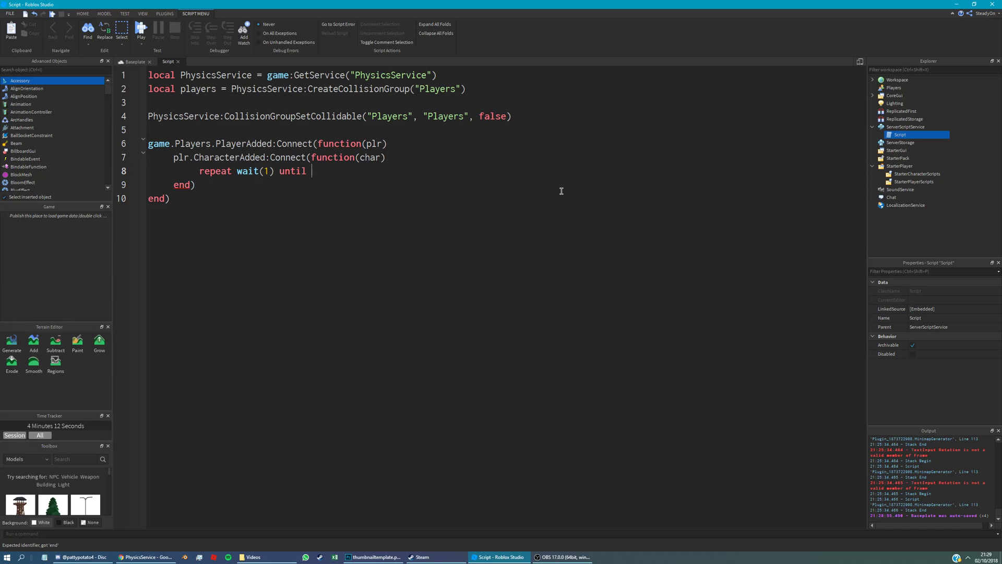
pyautogui.write('char:')
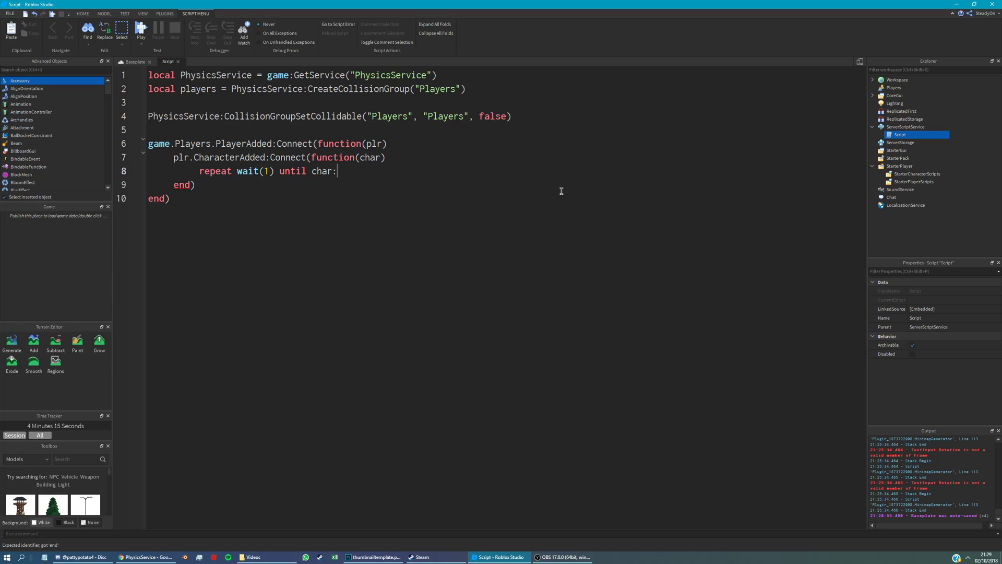
pyautogui.write('WaitForChild')
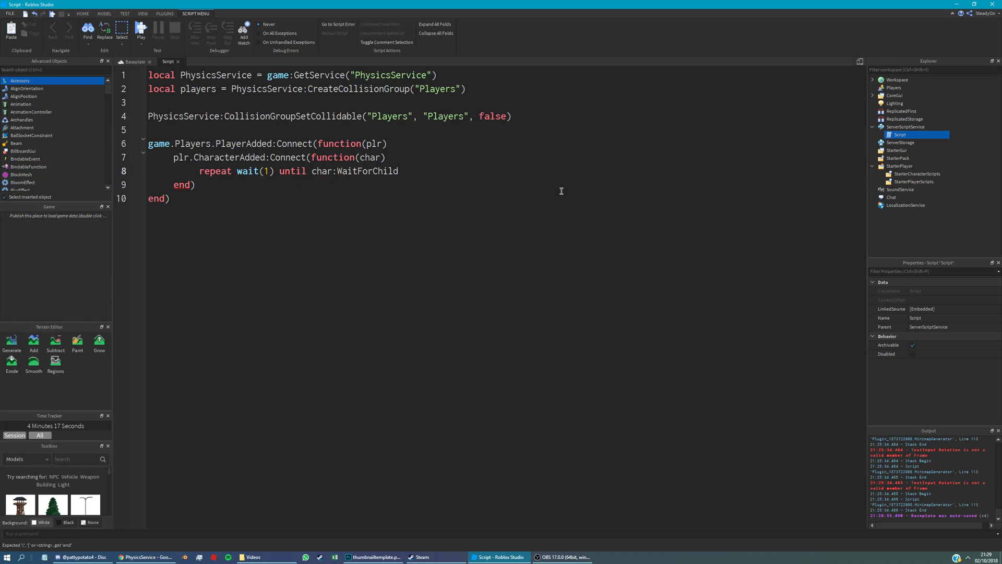
pyautogui.write('"Hum"')
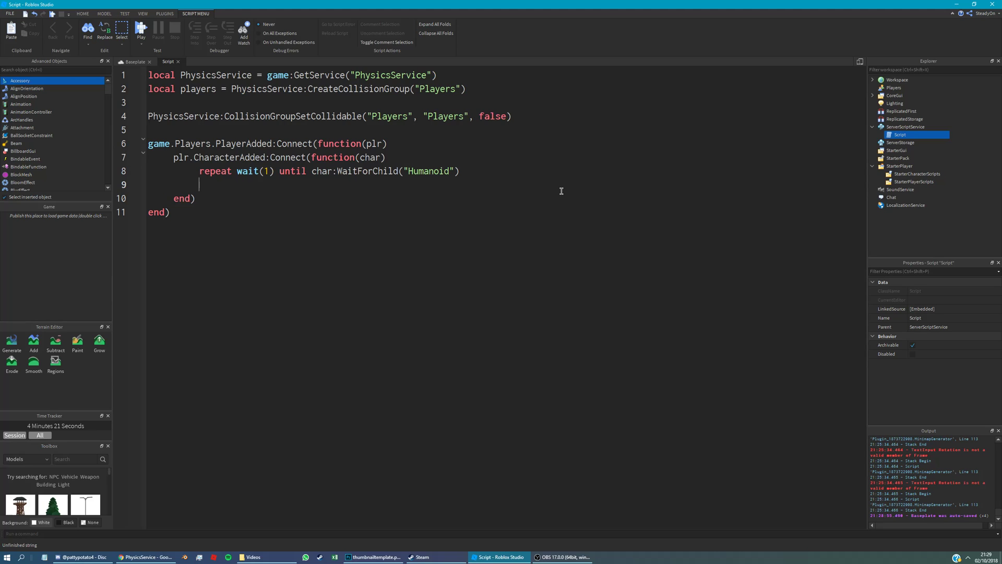
# Write for _, characterPart in pairs(char:GetChildren()) do inside the CharacterAdded function
pyautogui.write('for _,')
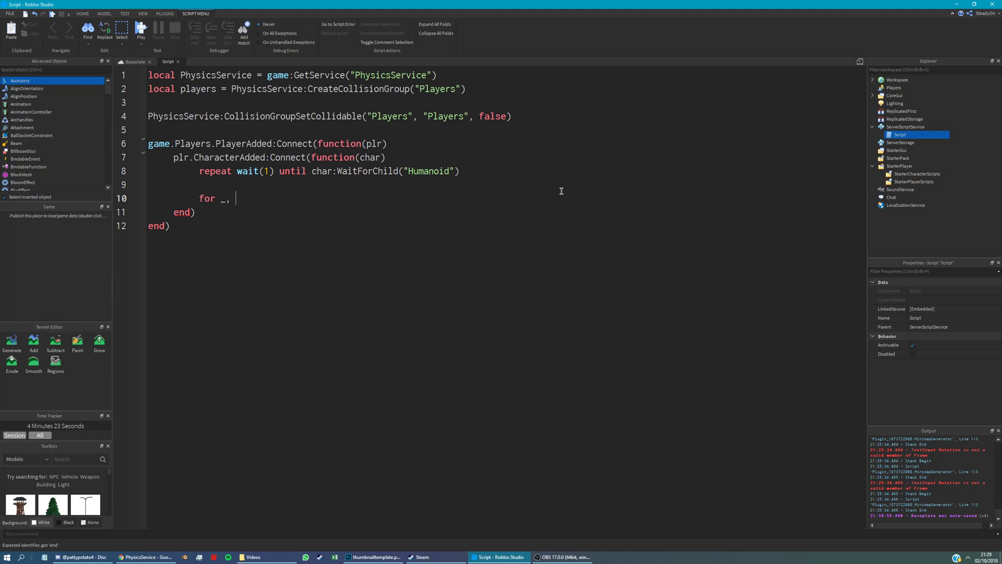
pyautogui.write('par')
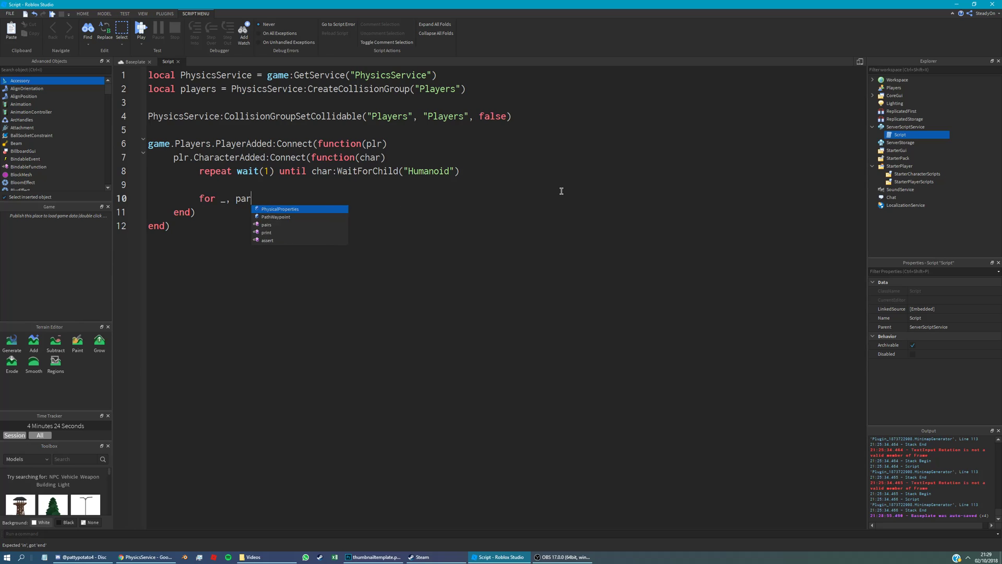
pyautogui.write('characterPart in p')
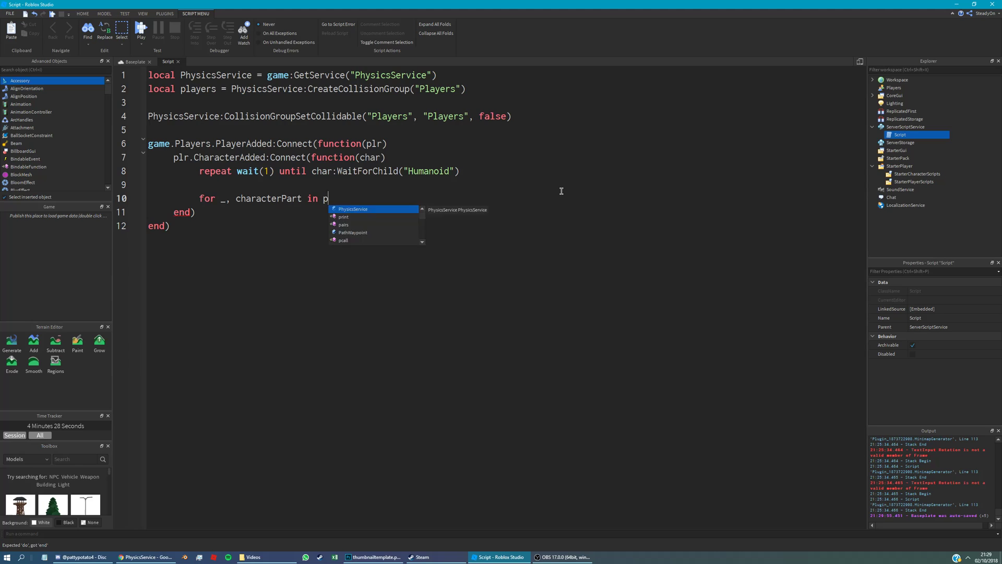
pyautogui.write('airs(')
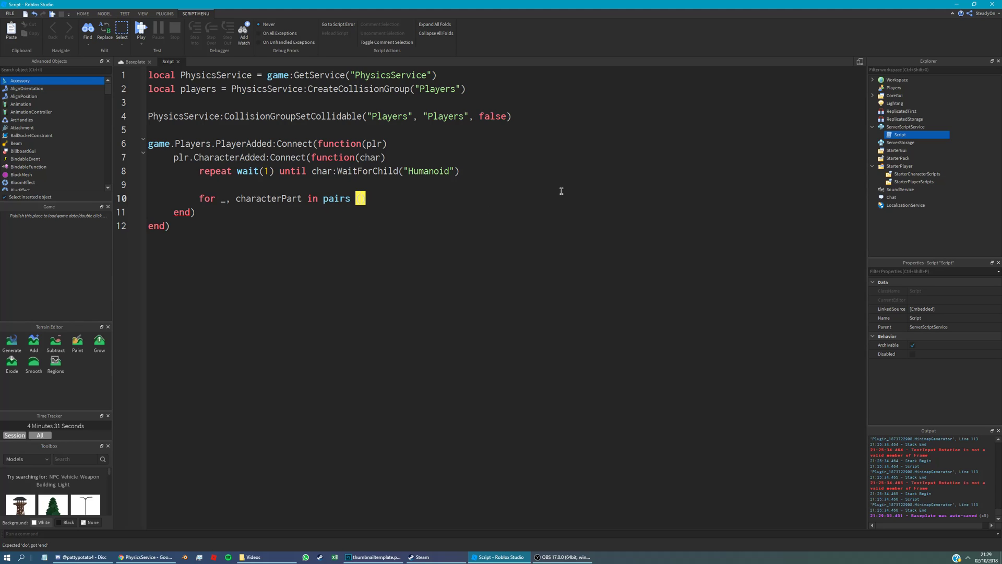
pyautogui.write('char:GetChildren(')
pyautogui.write('characterPart')
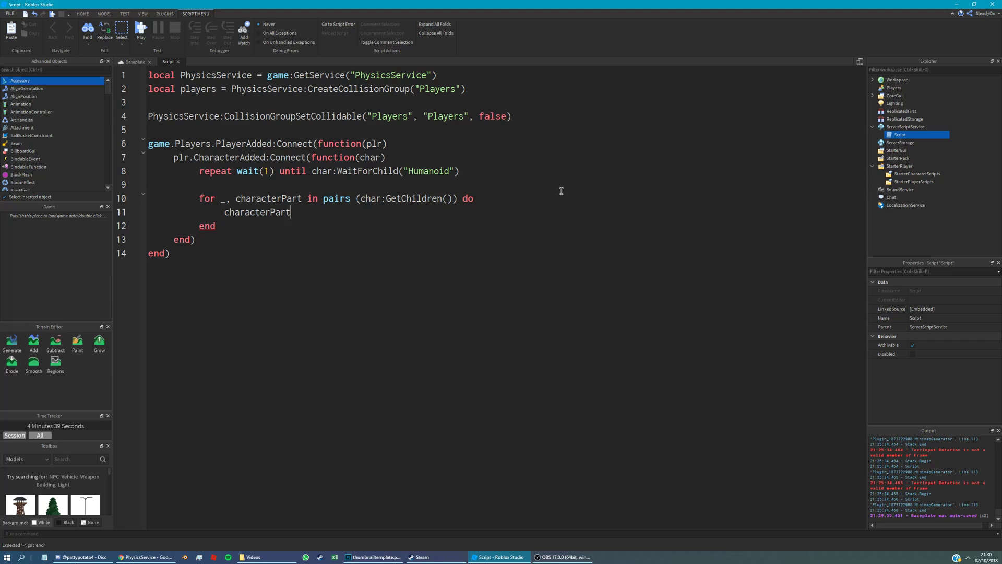
# Add if characterPart:IsA("BasePart") then inside the loop
pyautogui.press('Backspace')
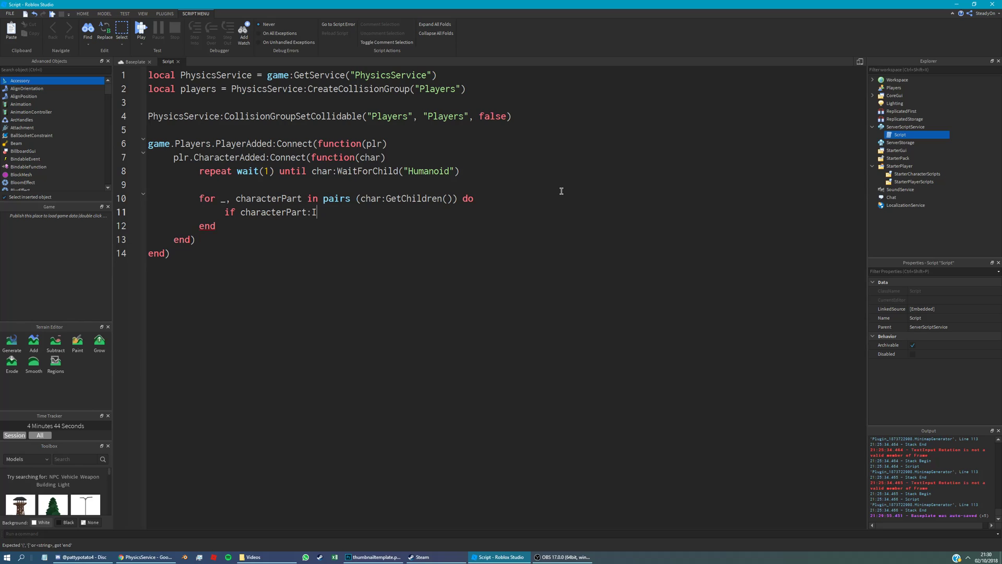
pyautogui.write('sA()')
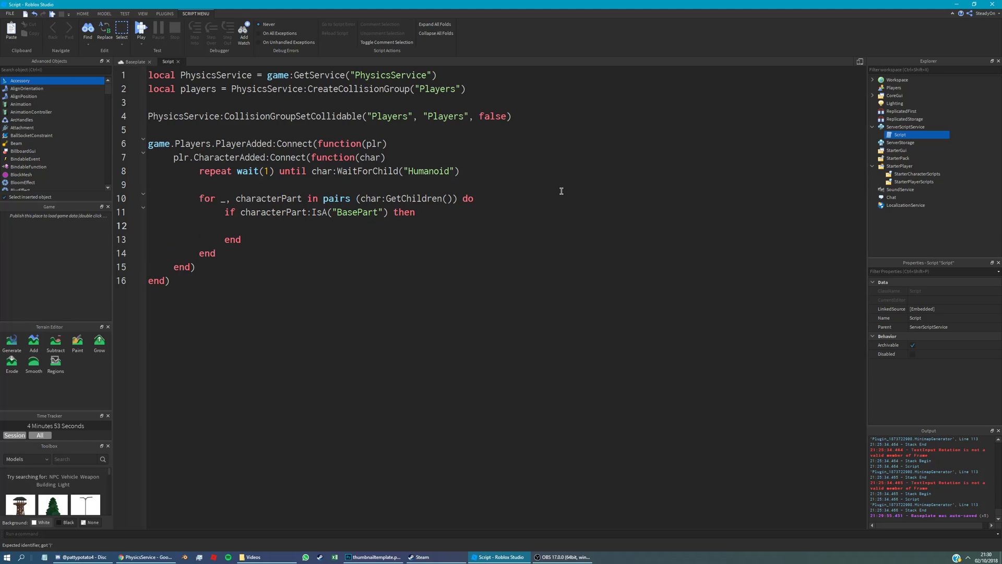
# Call PhysicsService:SetPartCollisionGroup(character, "Players") inside the if block
pyautogui.write('characterPart')
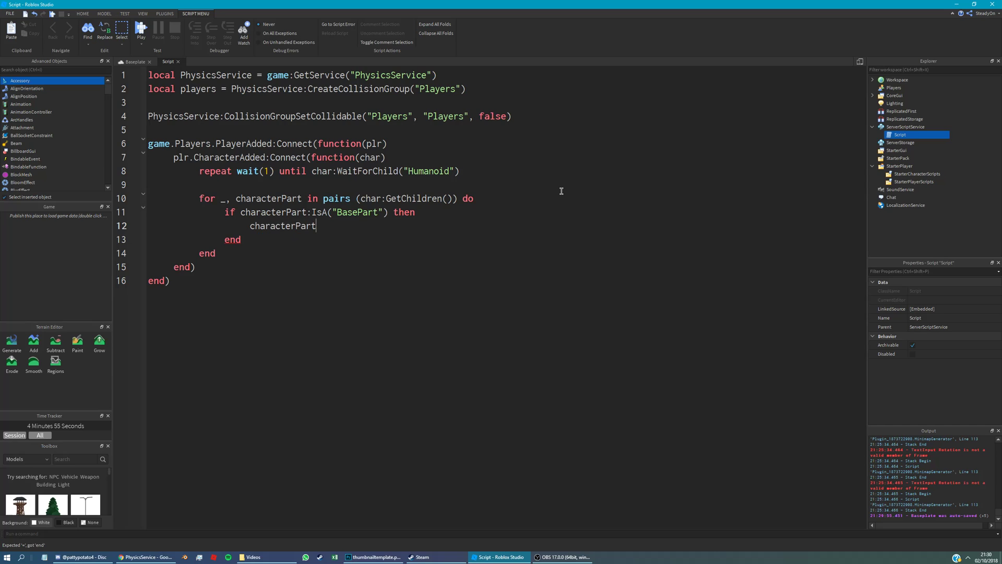
pyautogui.write(':Se')
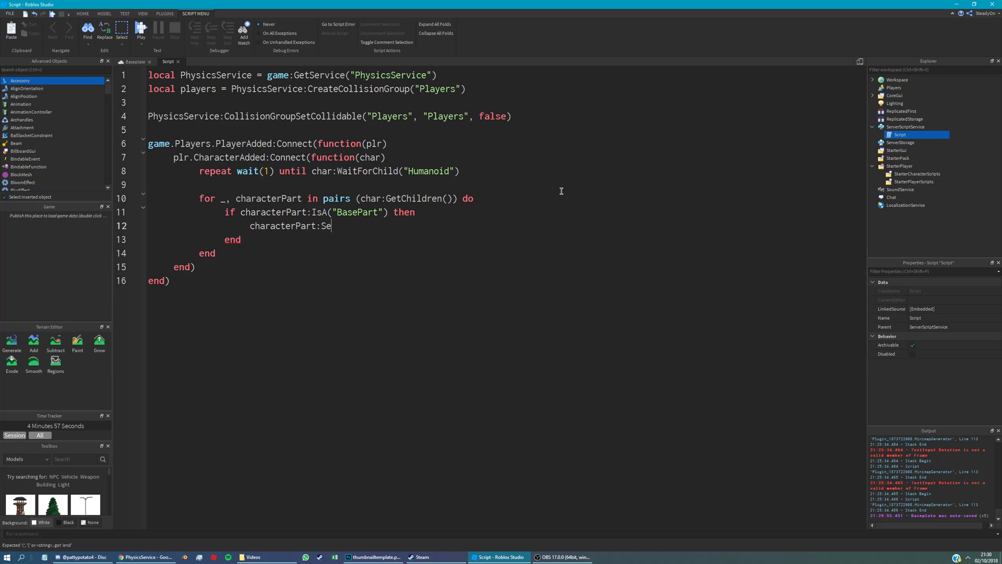
pyautogui.write('phy')
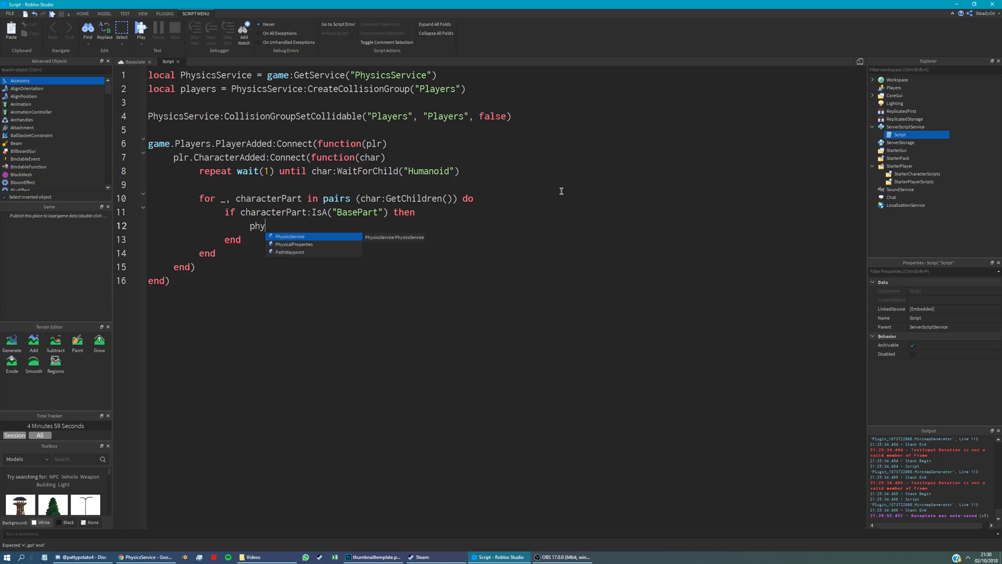
pyautogui.write('PhysicsService:SetPartCollisionGroup(')
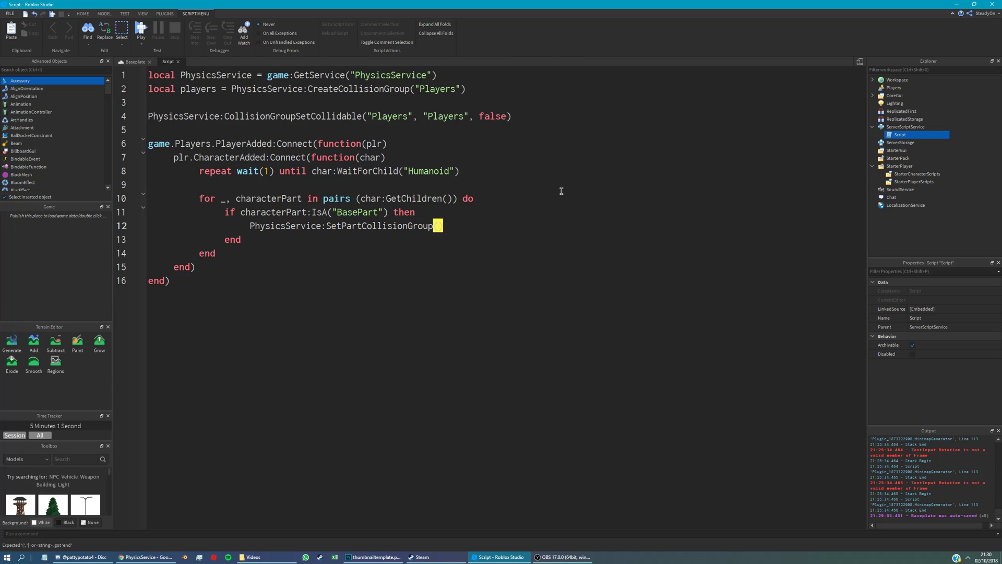
pyautogui.write('character, "Pl')
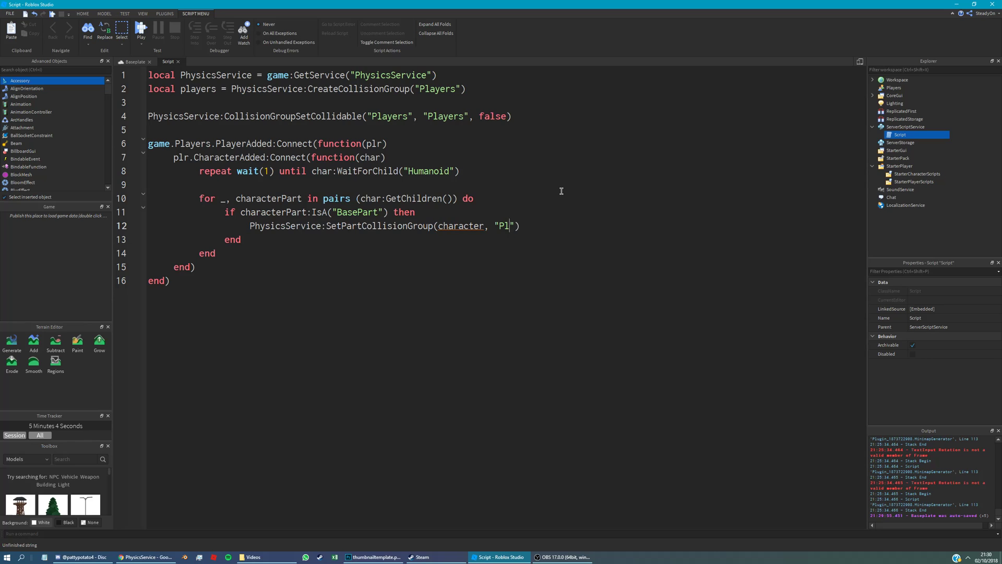
pyautogui.write('ayers')
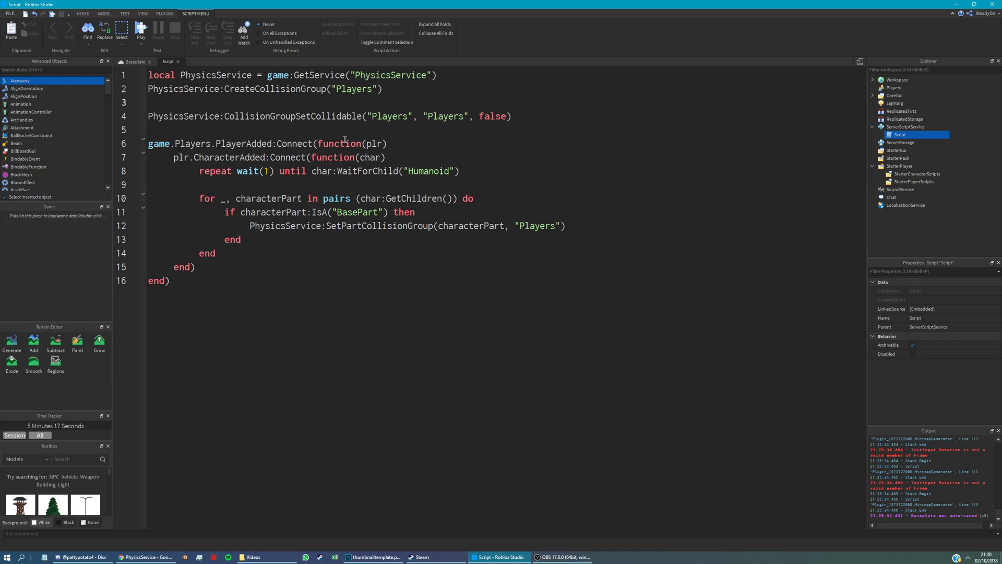
pyautogui.moveTo(544, 472)
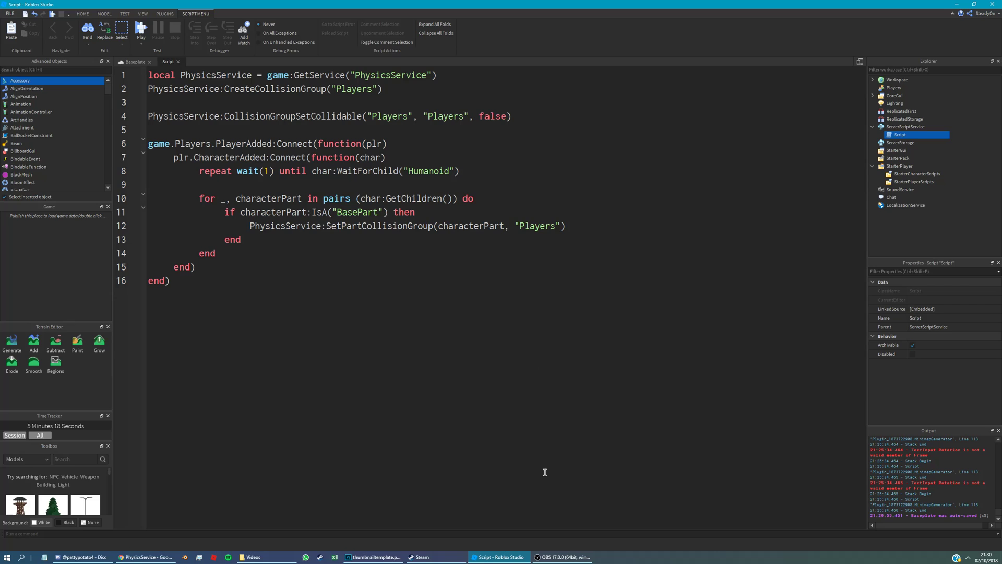